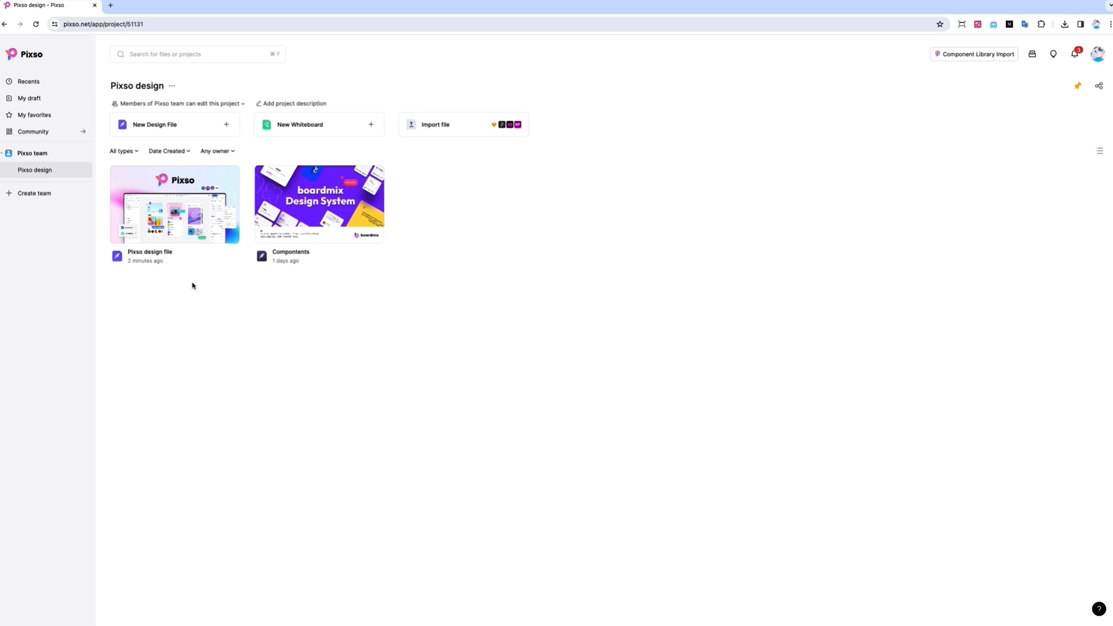
# Open the Pixso design file from the project page into the editor
pyautogui.doubleClick(175, 204)
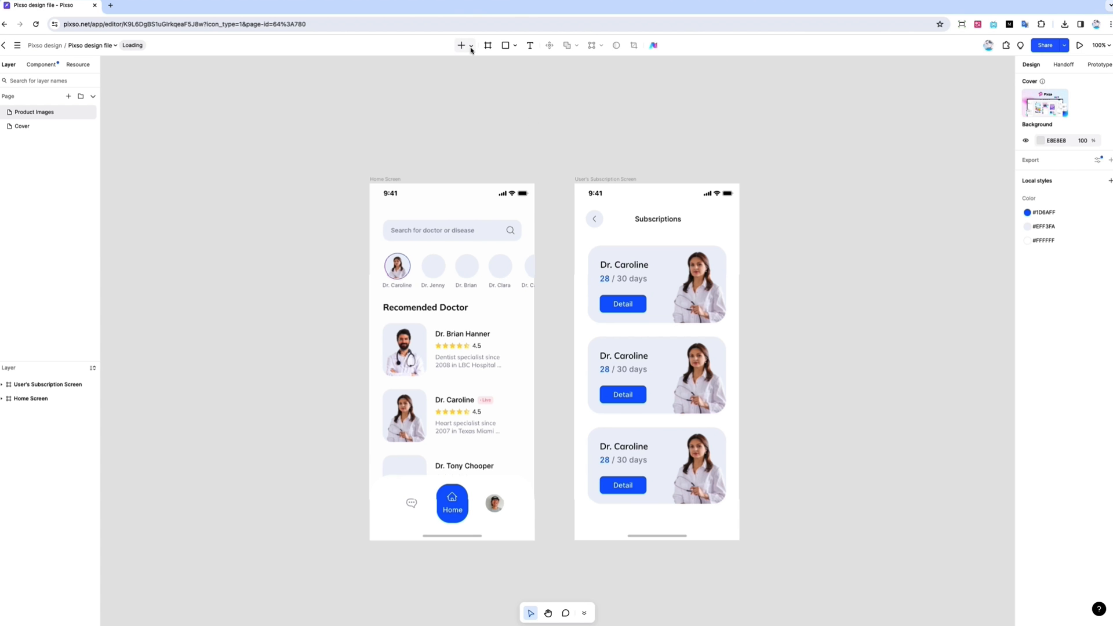
# Add a grey rectangle, a star and the text 353453534 above the two app screens
pyautogui.click(472, 45)
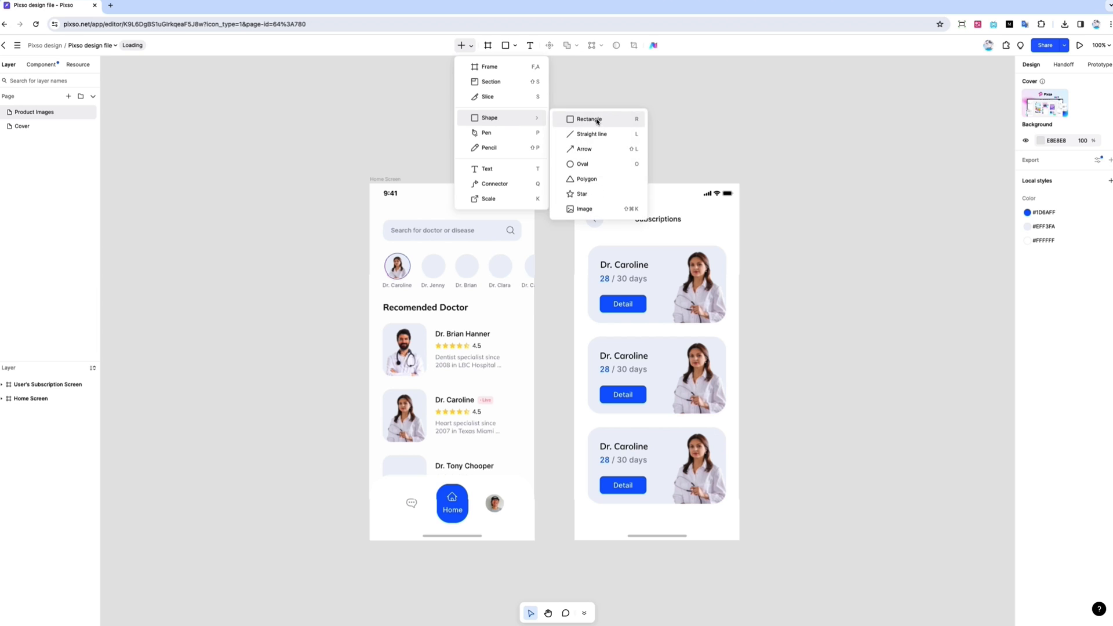
pyautogui.click(589, 119)
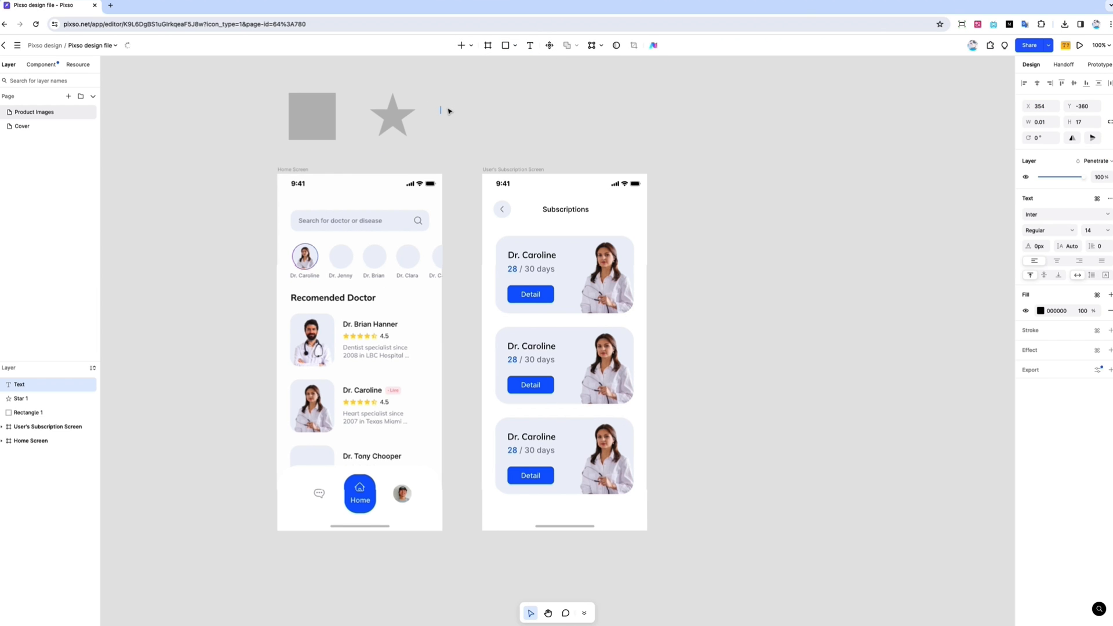
pyautogui.write('353453534534')
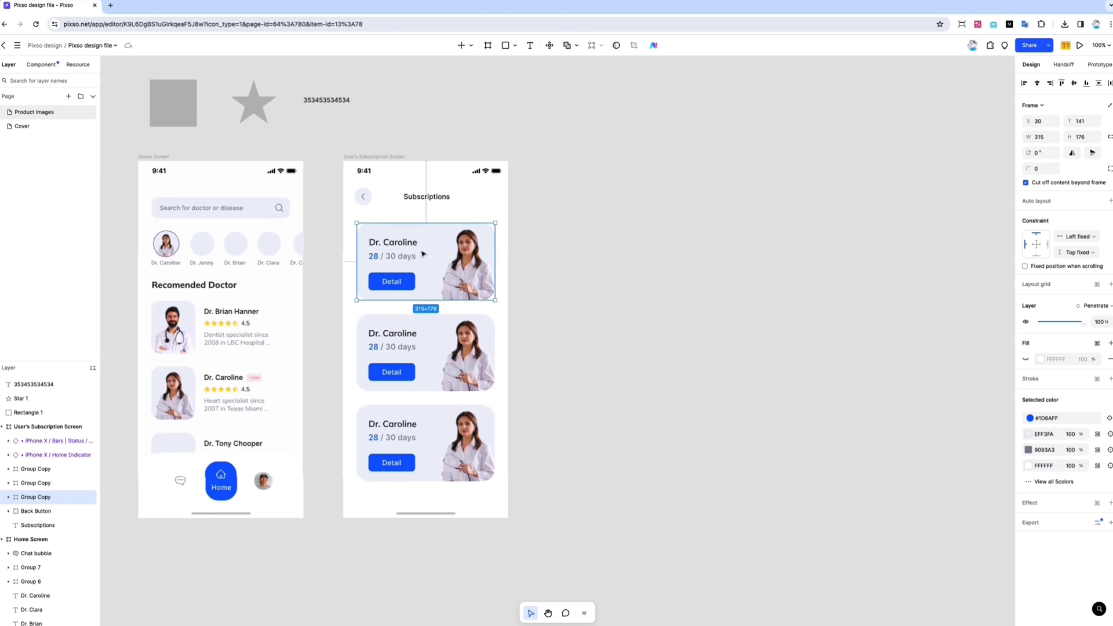
# Copy the Dr. Caroline subscription card out, componentize it and stack four copies in auto-layout Frame 1
pyautogui.moveTo(426, 261); pyautogui.dragTo(636, 261)
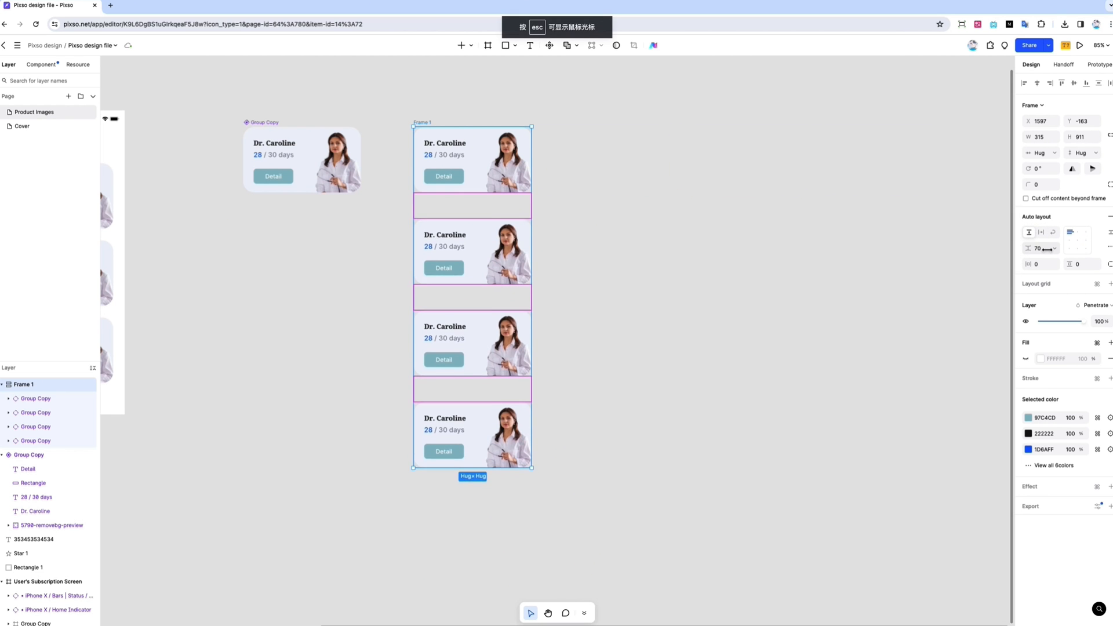
pyautogui.click(566, 612)
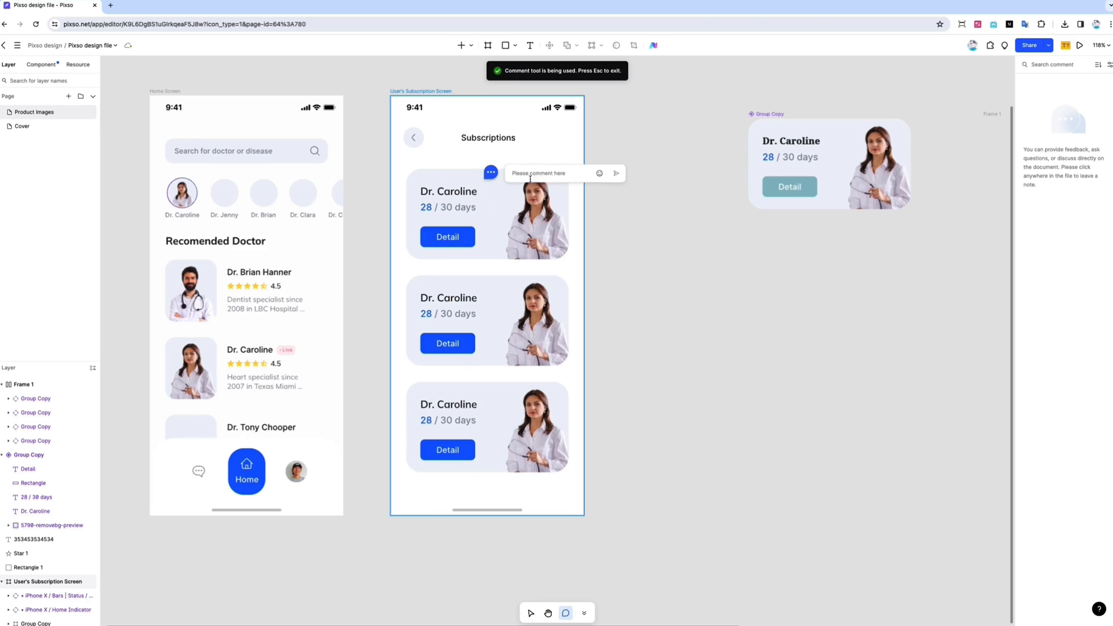
# Post the comment 'good!' on the Subscription screen
pyautogui.write('good!')
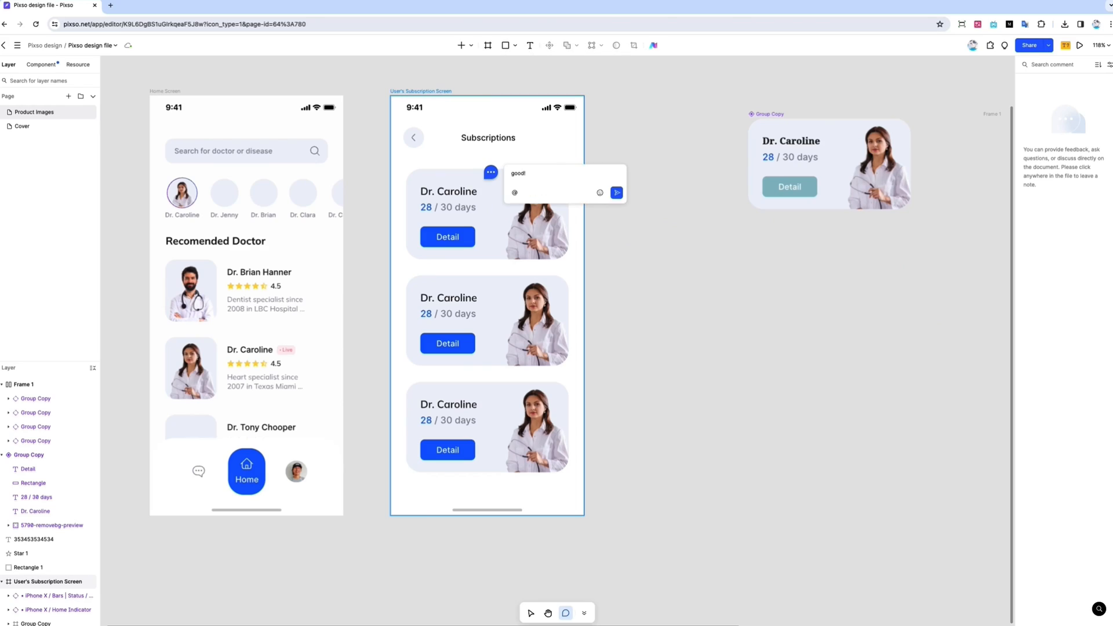
pyautogui.click(615, 192)
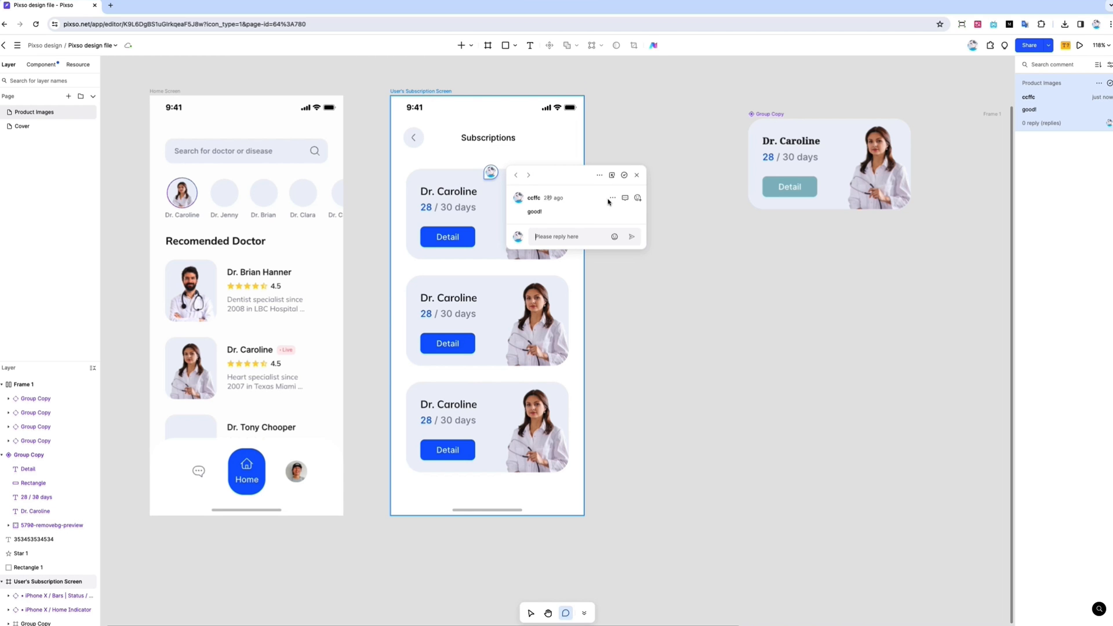
pyautogui.moveTo(601, 188)
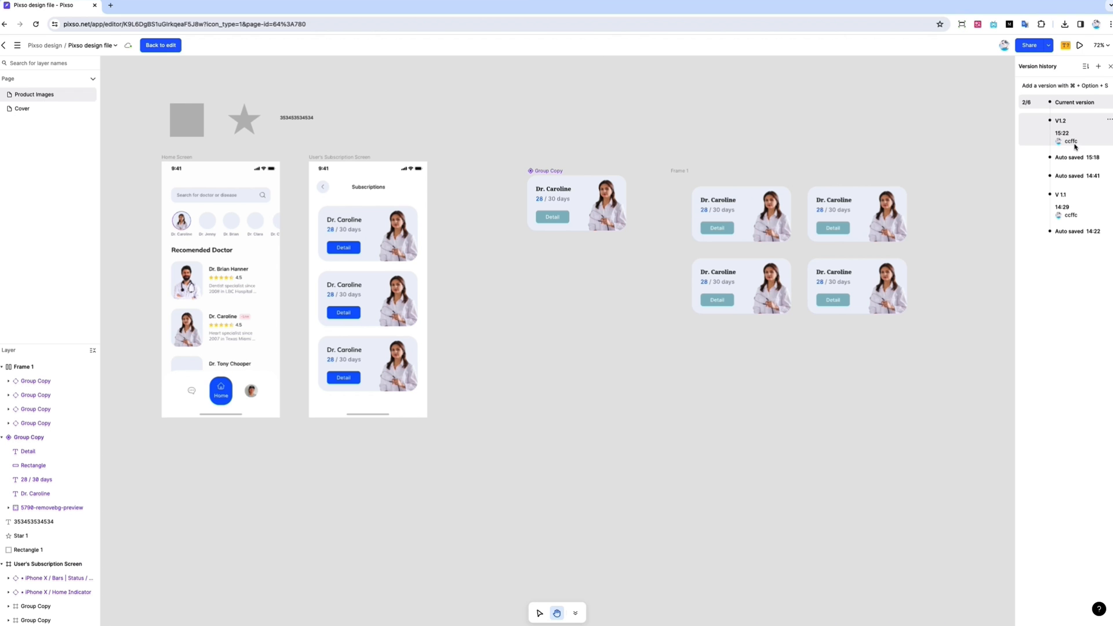
# Restore version V 1.1 from Version history and confirm saving a new named version
pyautogui.click(1108, 194)
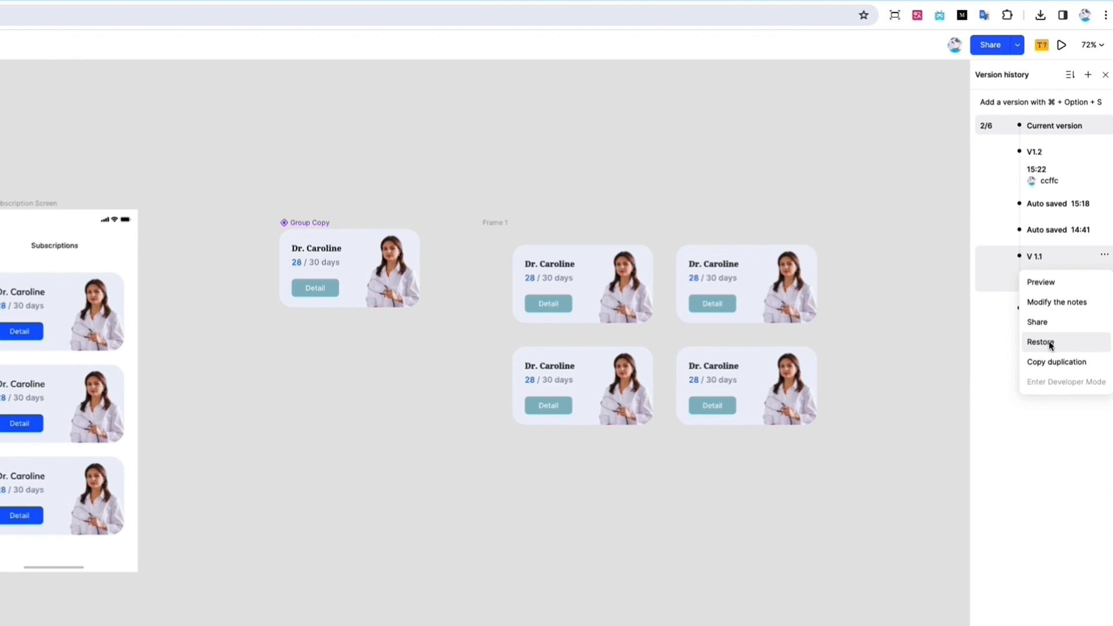
pyautogui.moveTo(1045, 483)
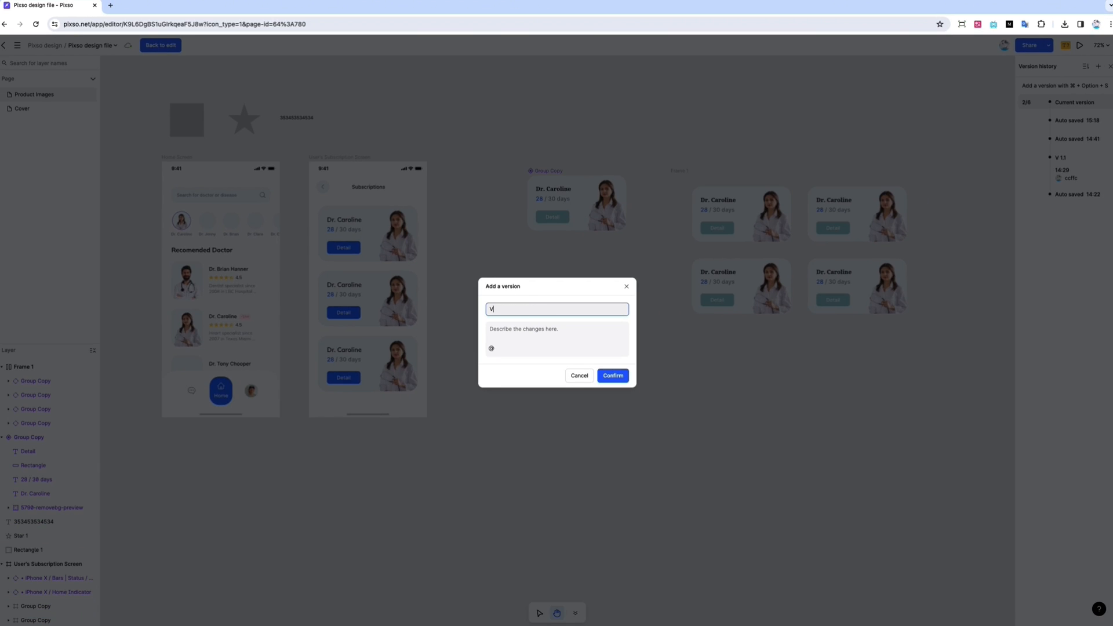
pyautogui.click(612, 376)
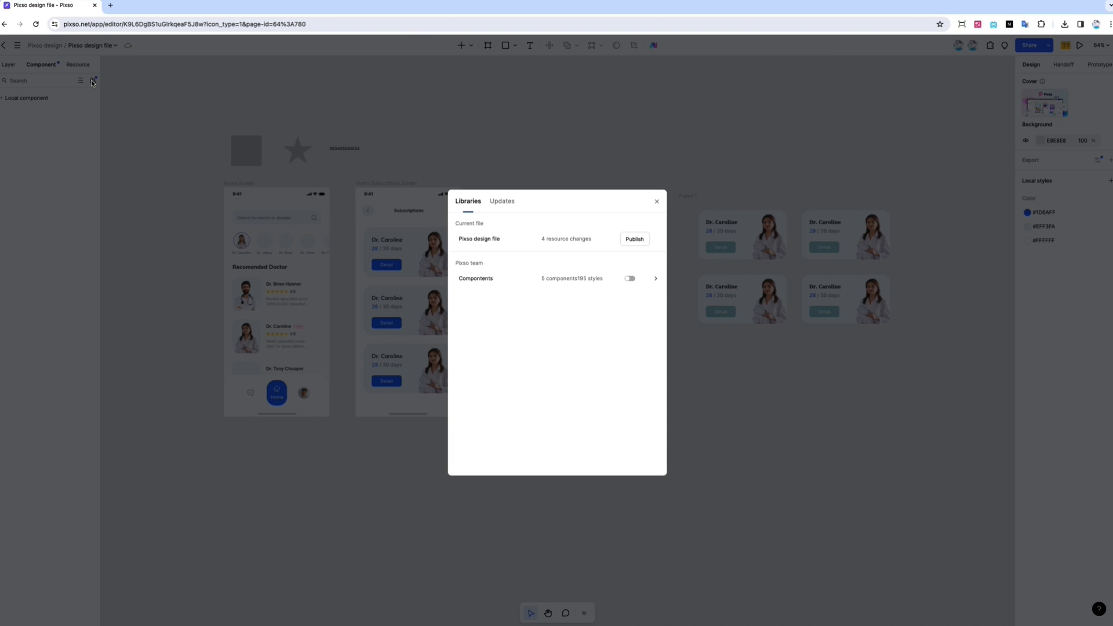
pyautogui.moveTo(544, 269)
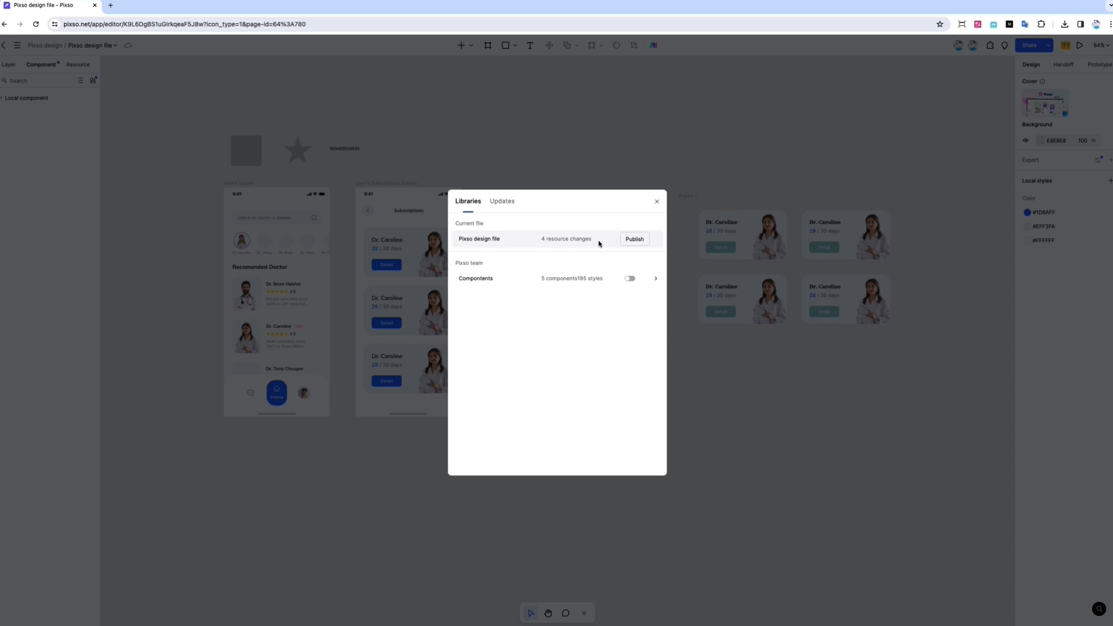
# Inspect the Components library's text and colour styles, then close the Libraries dialog
pyautogui.click(633, 239)
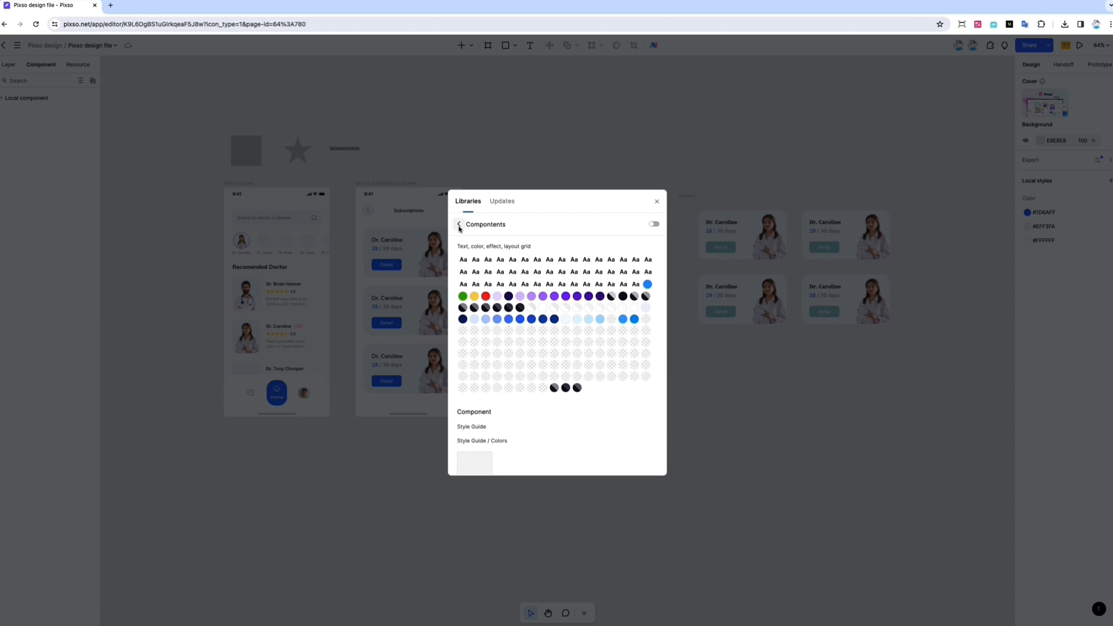
pyautogui.click(655, 201)
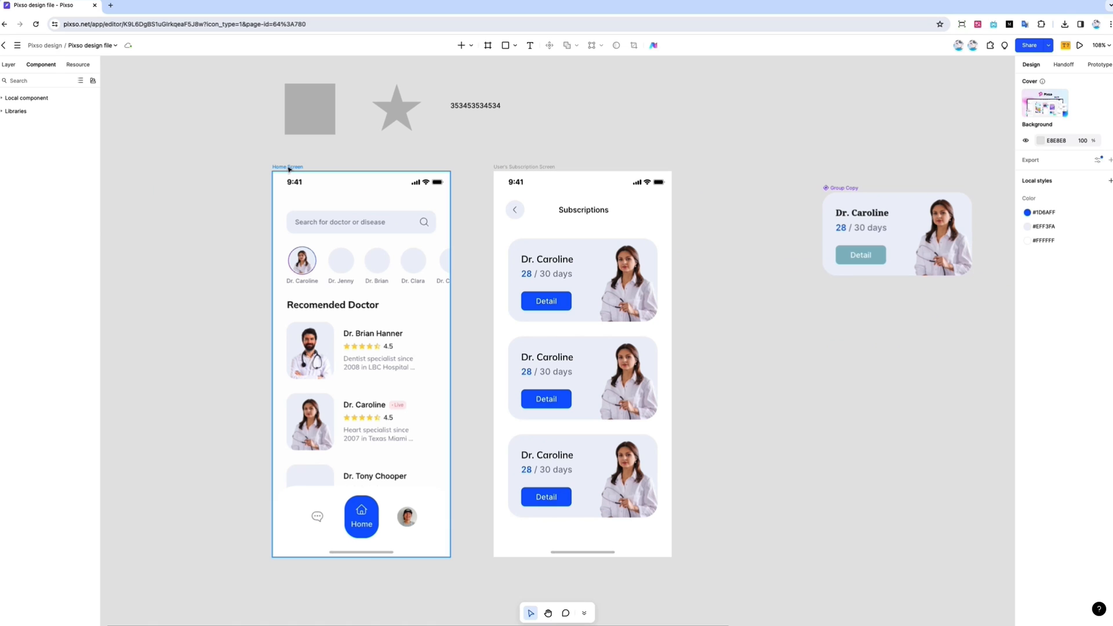
# Connect Home Screen to the Subscription screen, preview the prototype, and browse Community Plugins
pyautogui.click(1077, 45)
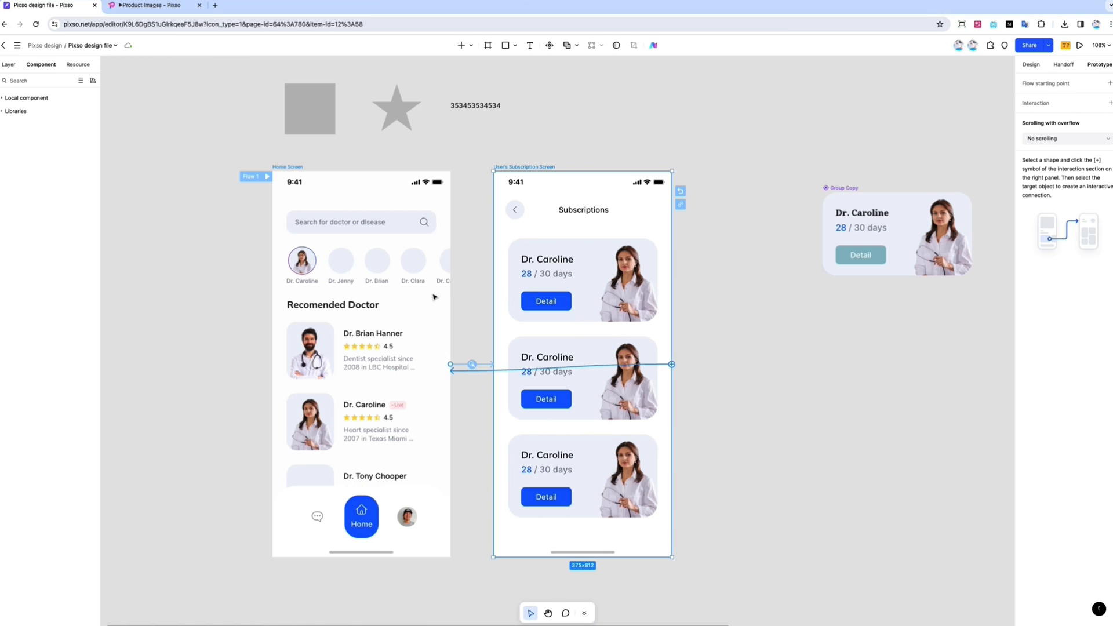
pyautogui.click(1077, 45)
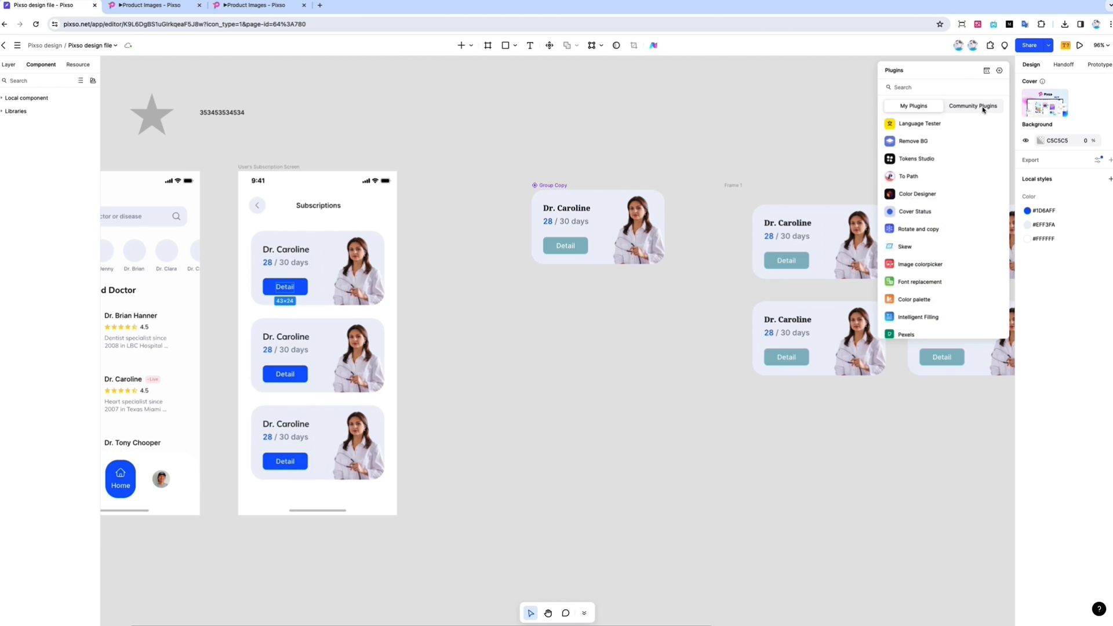
pyautogui.click(973, 105)
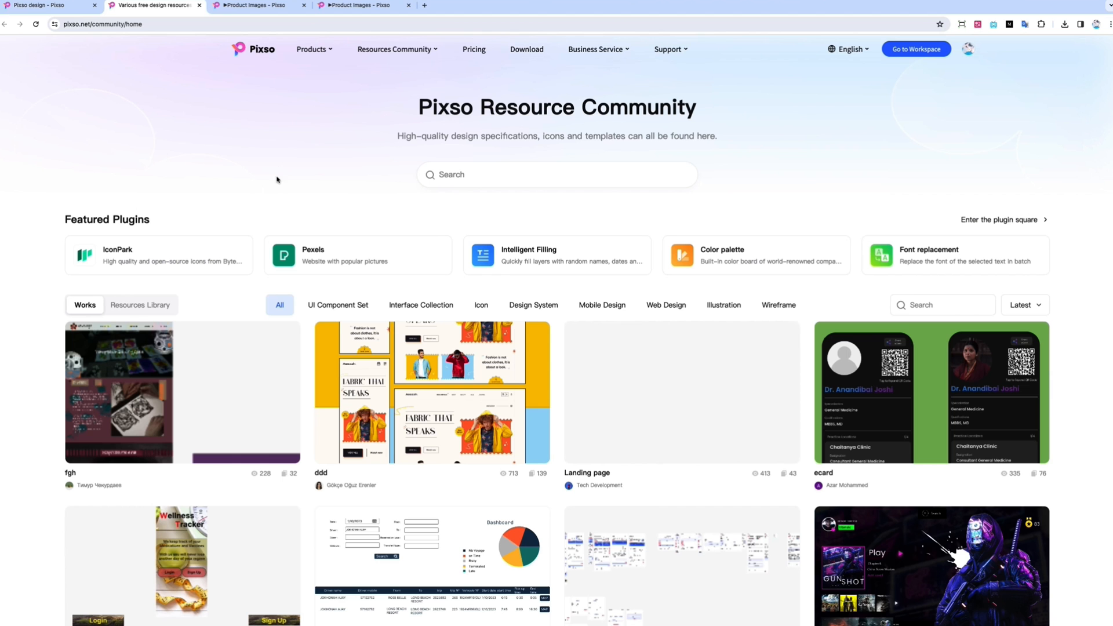
# Open the Shopping App Prototype community work and switch to its Design / Lo fidelity page
pyautogui.scroll(-3)
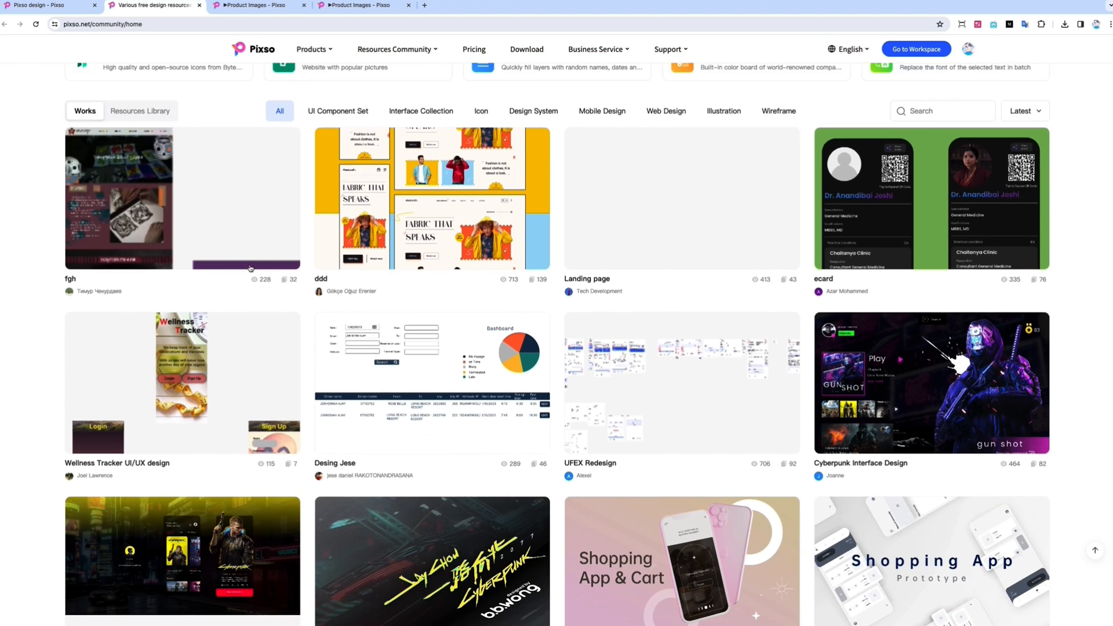
pyautogui.scroll(-3)
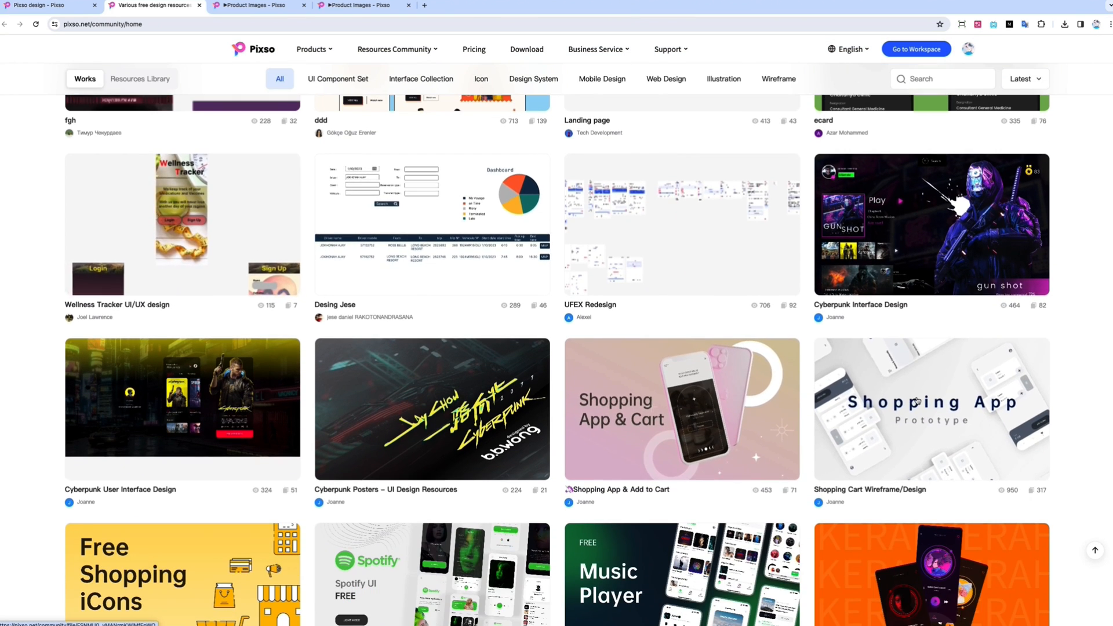
pyautogui.click(929, 408)
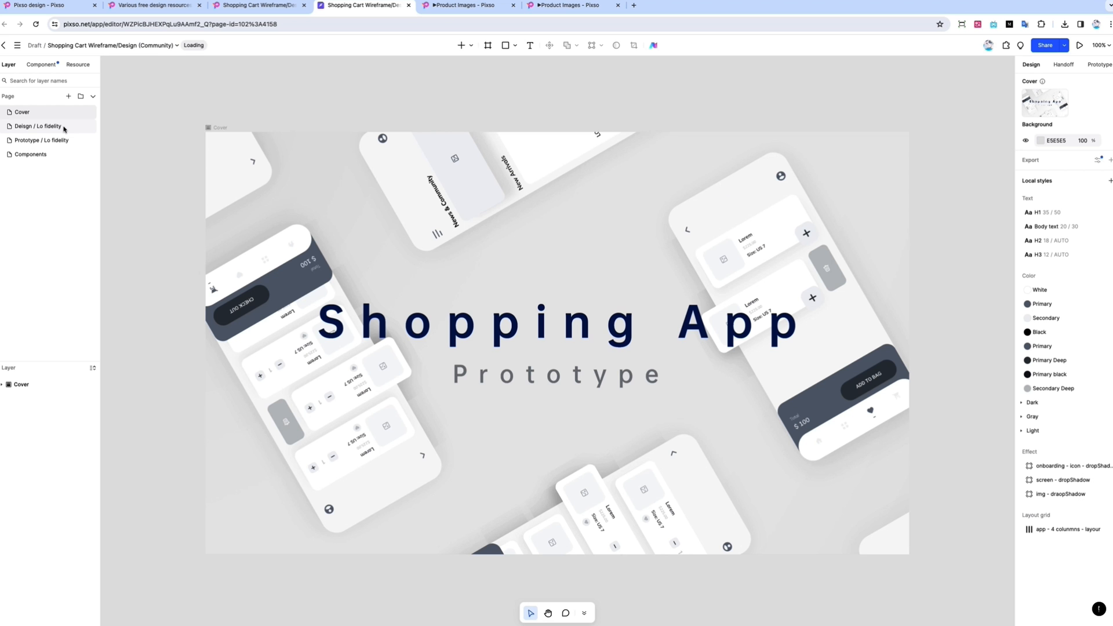
pyautogui.click(37, 126)
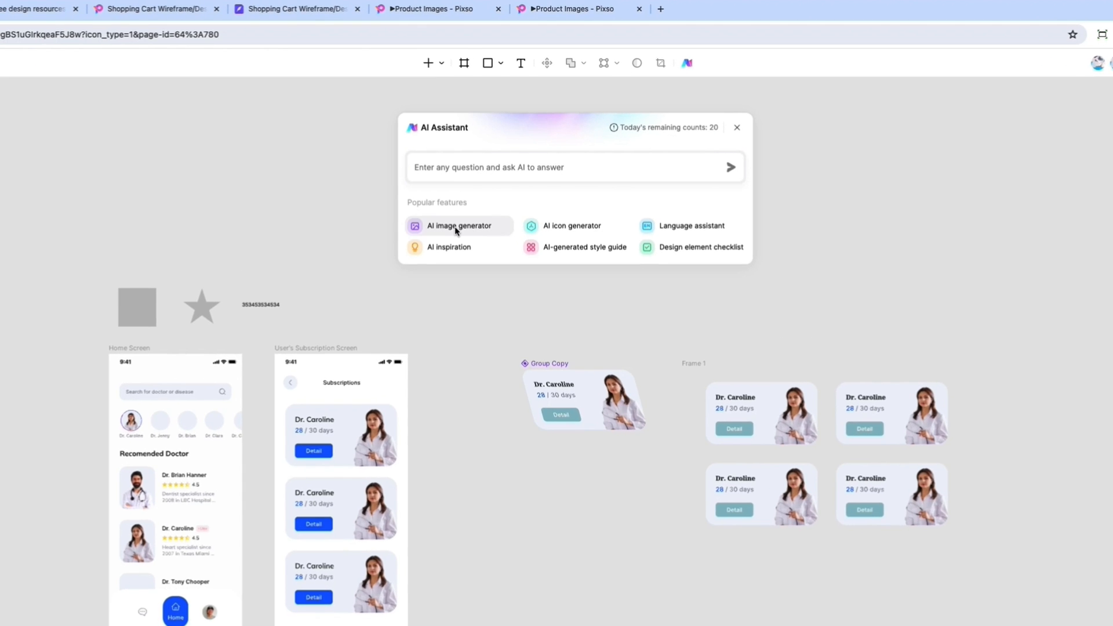
pyautogui.moveTo(690, 232)
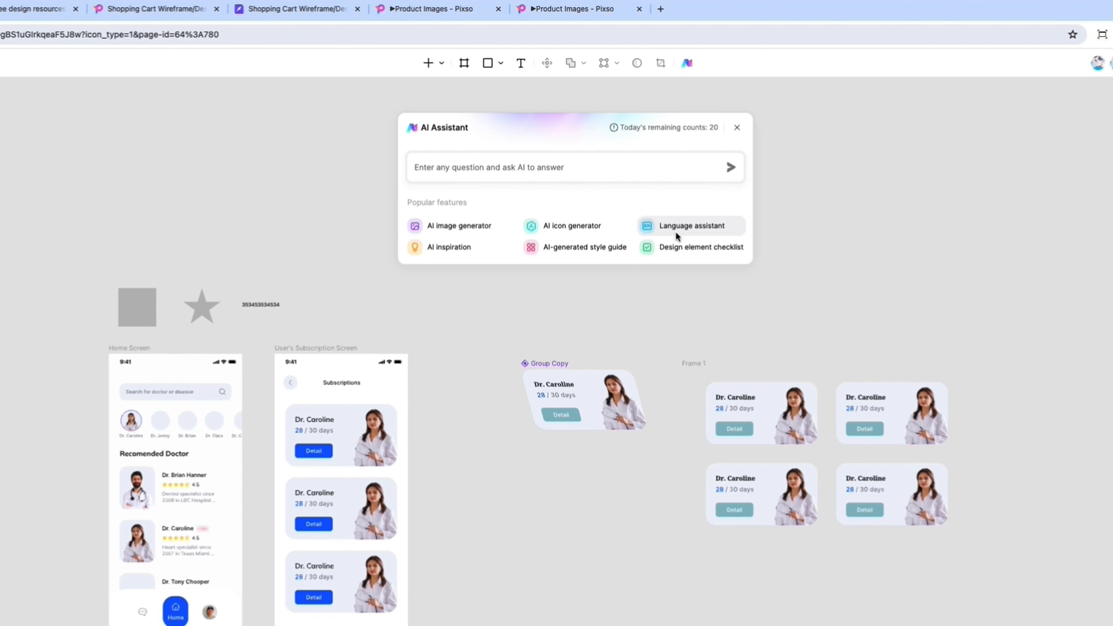
pyautogui.moveTo(682, 246)
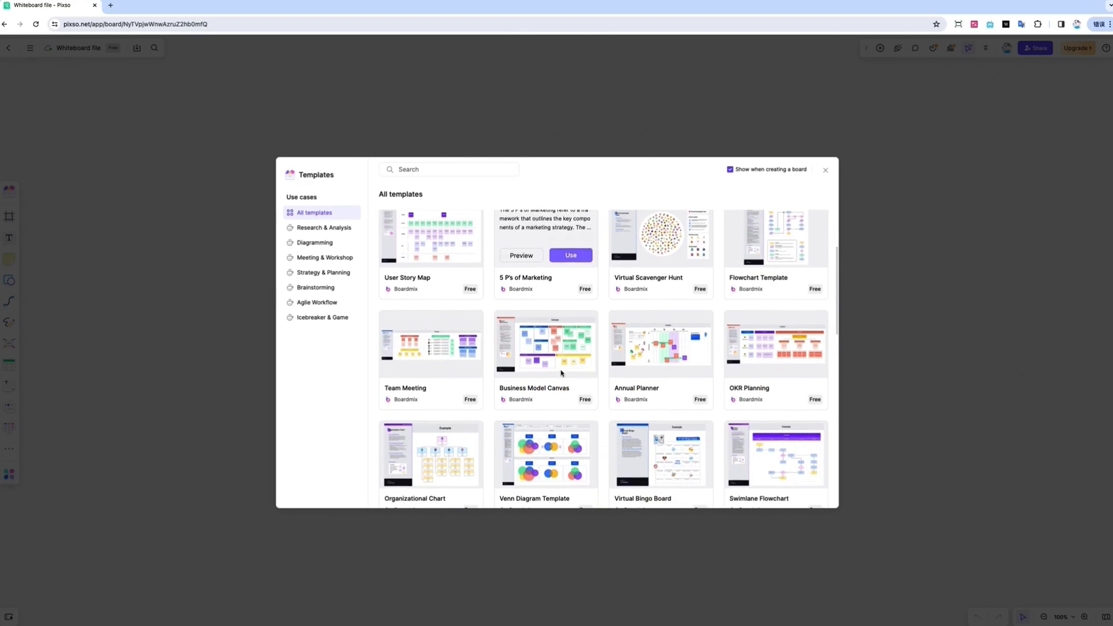
# Add a meeting template to the whiteboard and choose PDF in the export format options
pyautogui.click(824, 169)
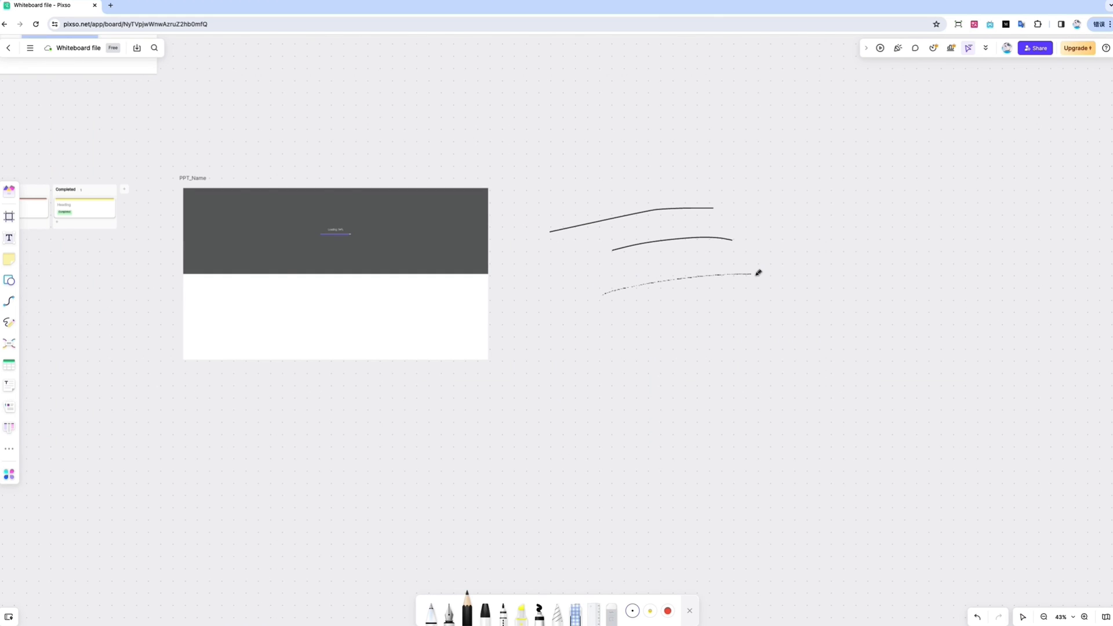
pyautogui.click(137, 47)
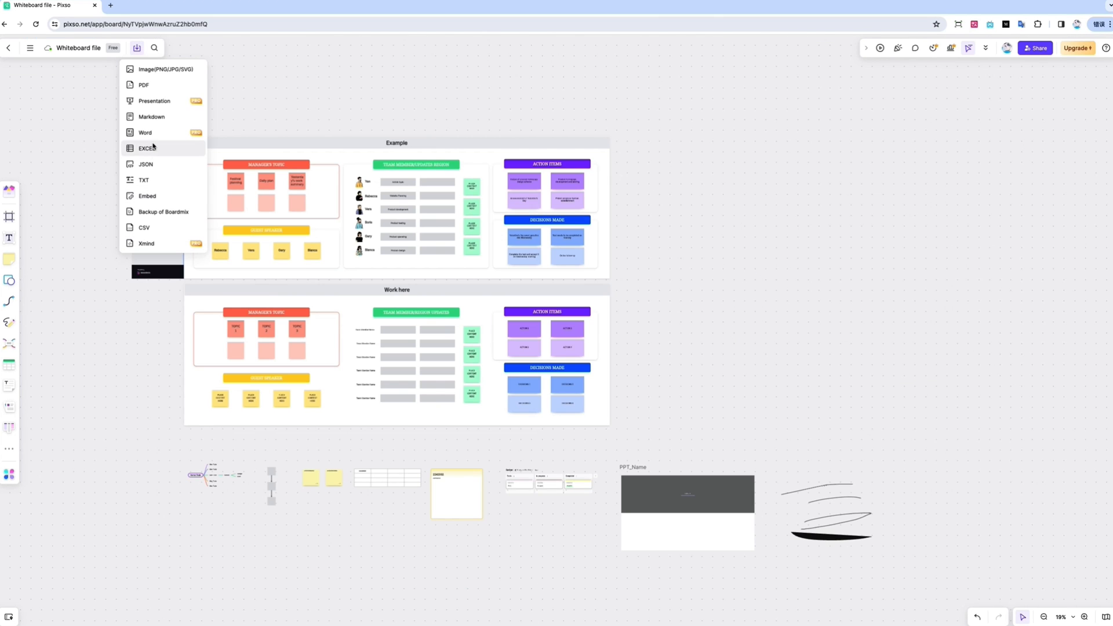
pyautogui.click(144, 85)
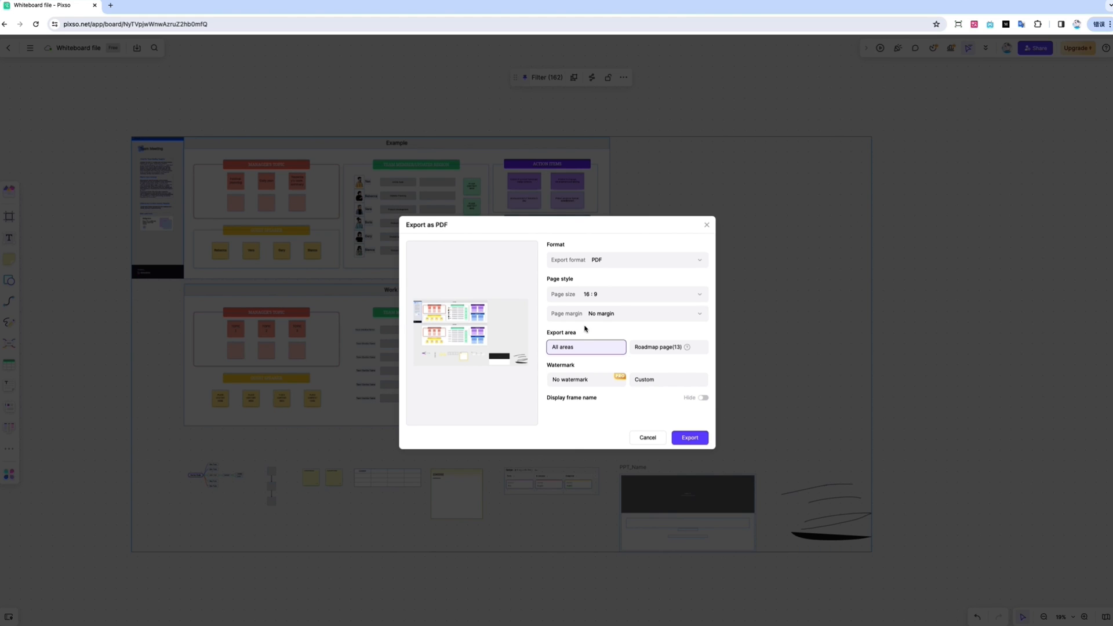
pyautogui.moveTo(661, 261)
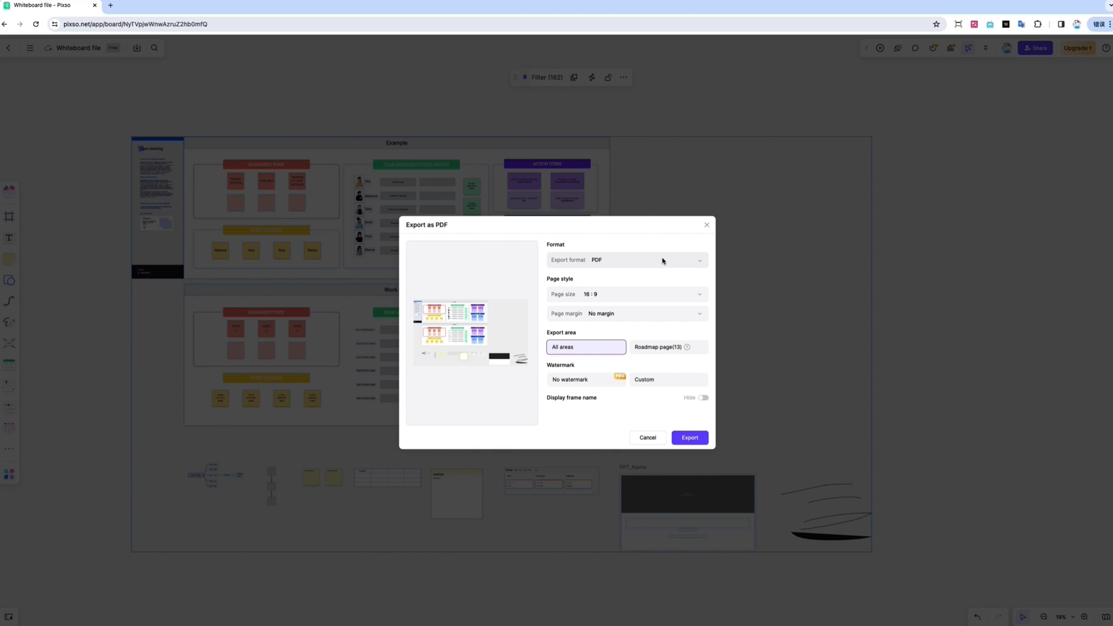